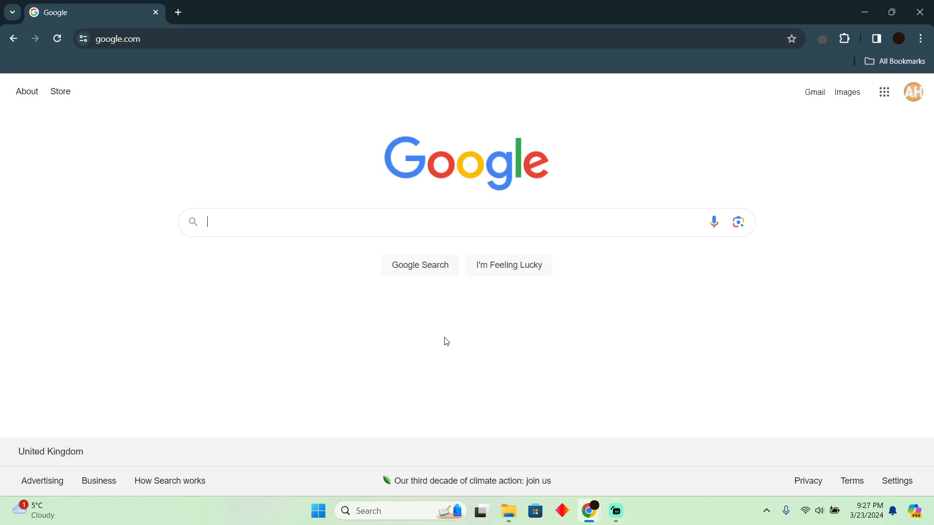
Search Google for 'one key cash expedia' using the autocomplete suggestion
text(o)
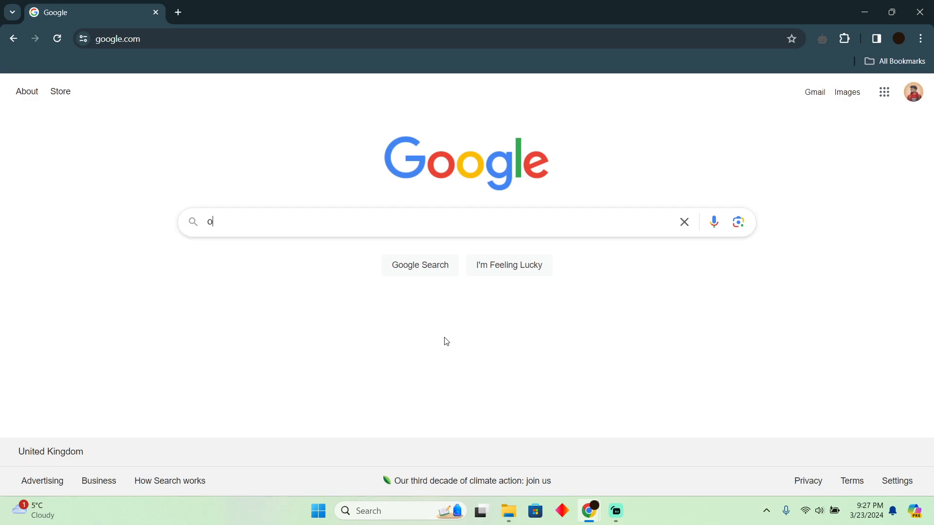
text(ne key)
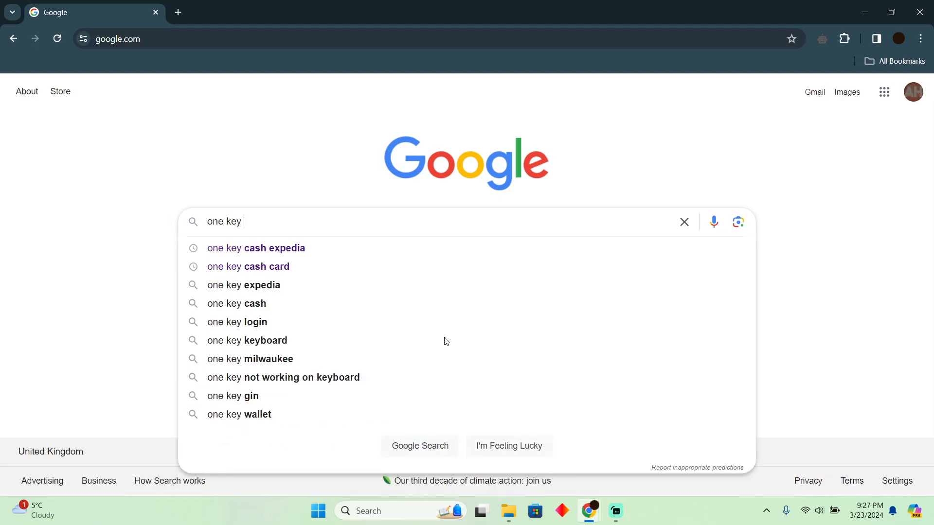
click(255, 248)
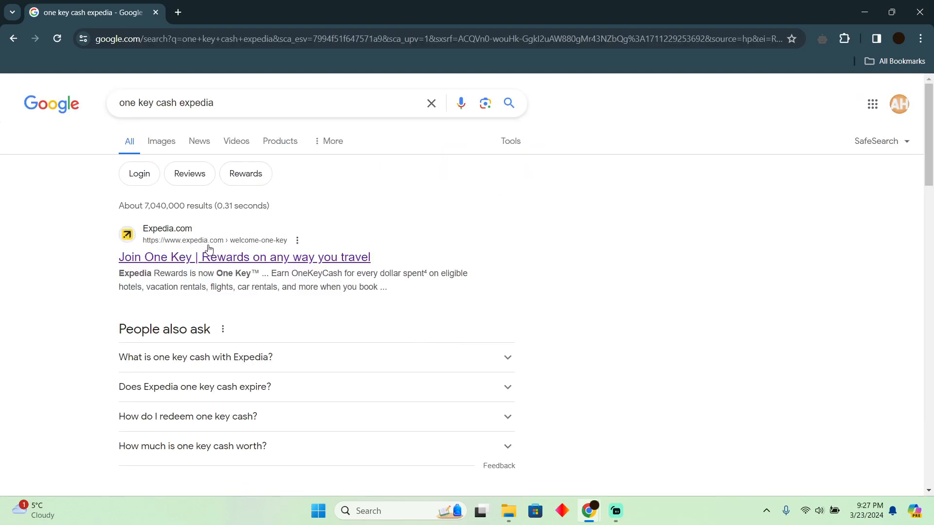
Open the 'Join One Key | Rewards on any way you travel' result and scroll through the page
click(243, 257)
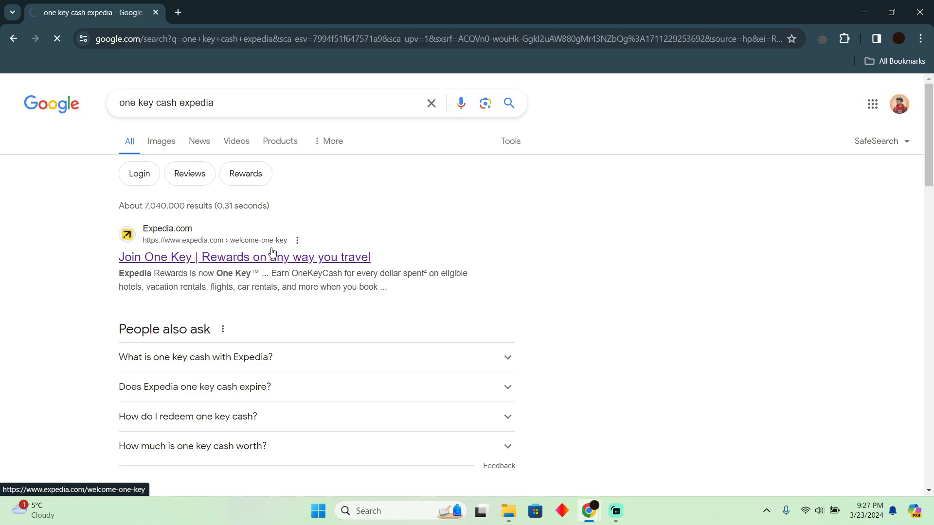
click(244, 257)
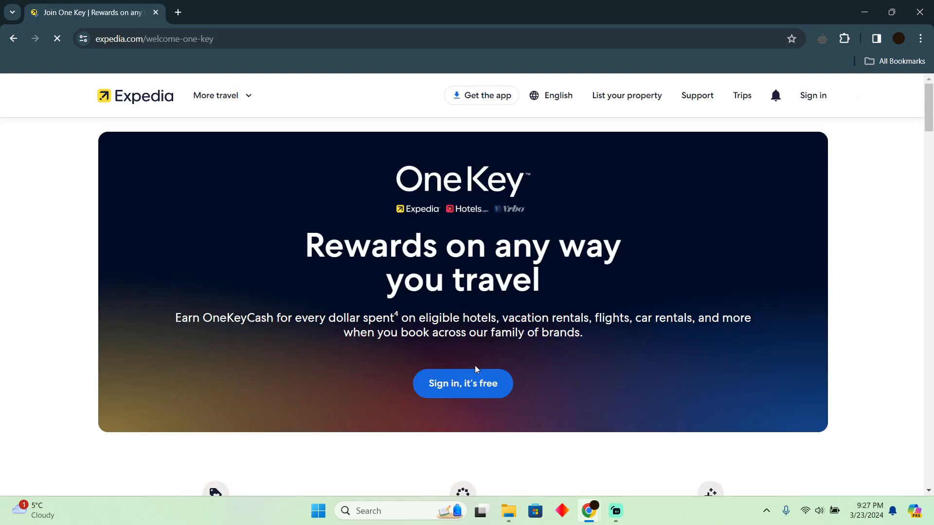
click(462, 382)
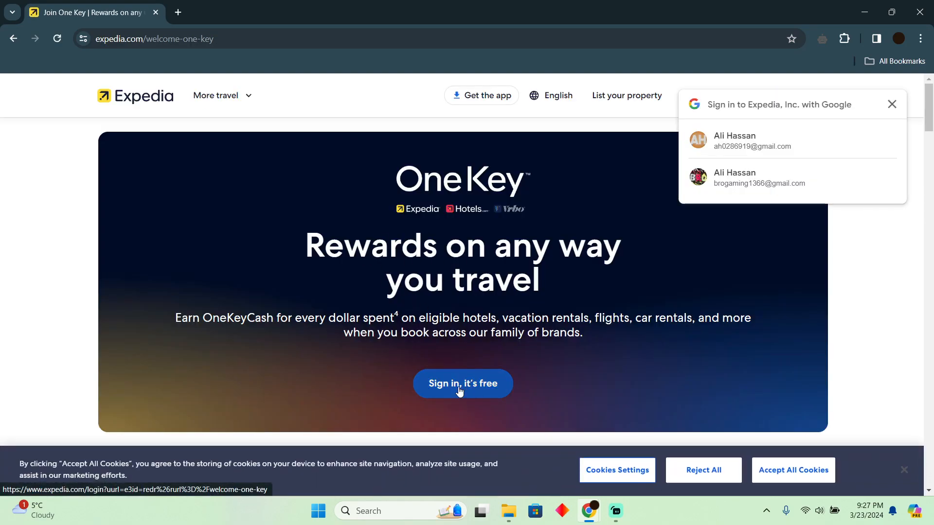
scroll(down, 3)
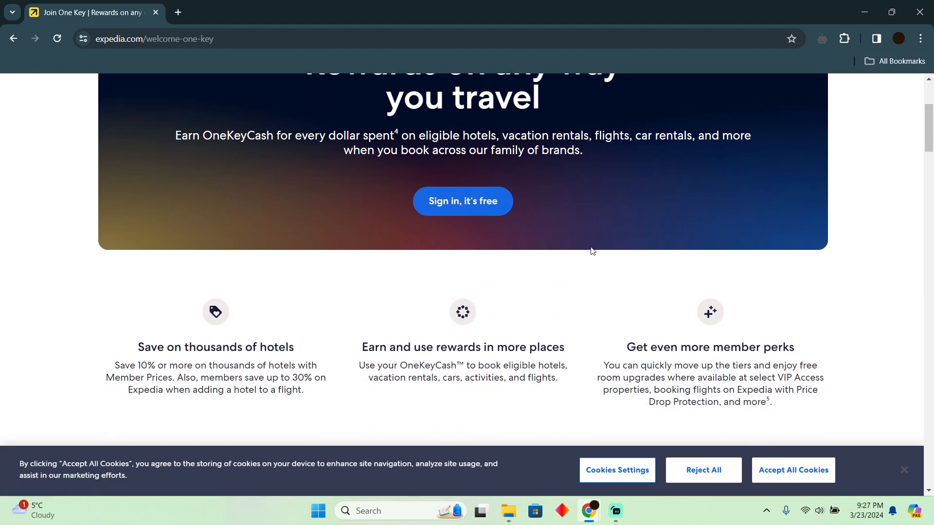
scroll(down, 3)
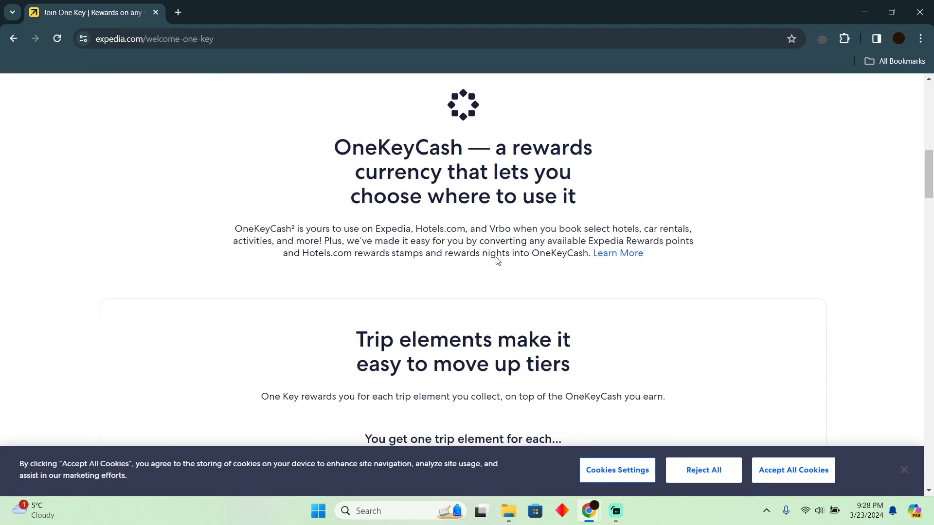
scroll(down, 3)
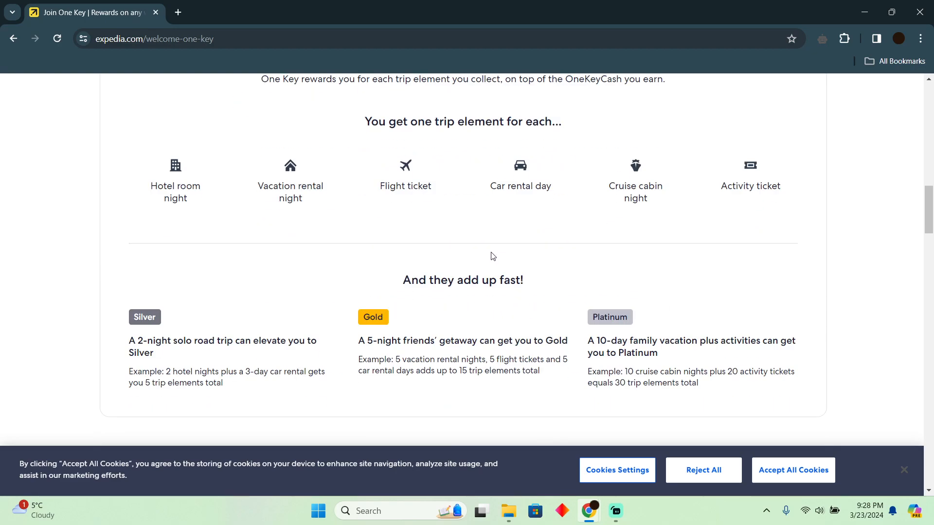
scroll(up, 3)
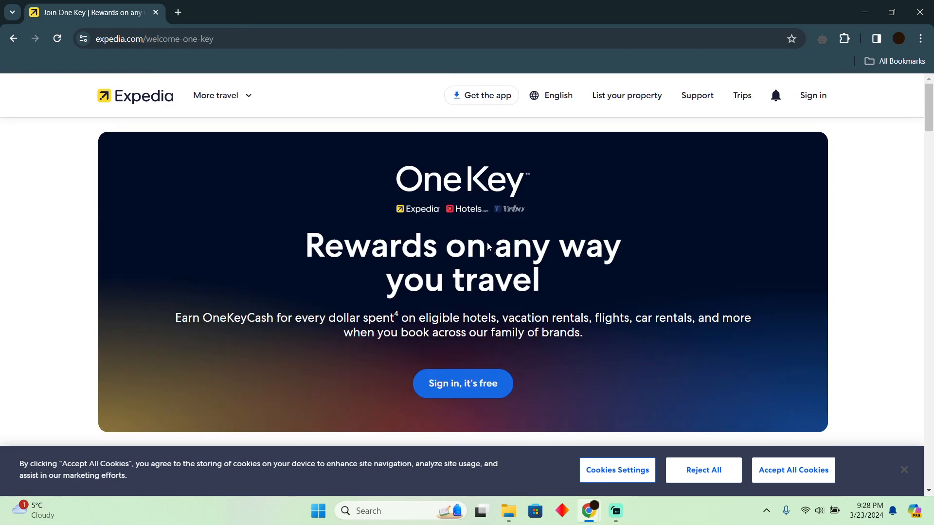
mouse_move(493, 228)
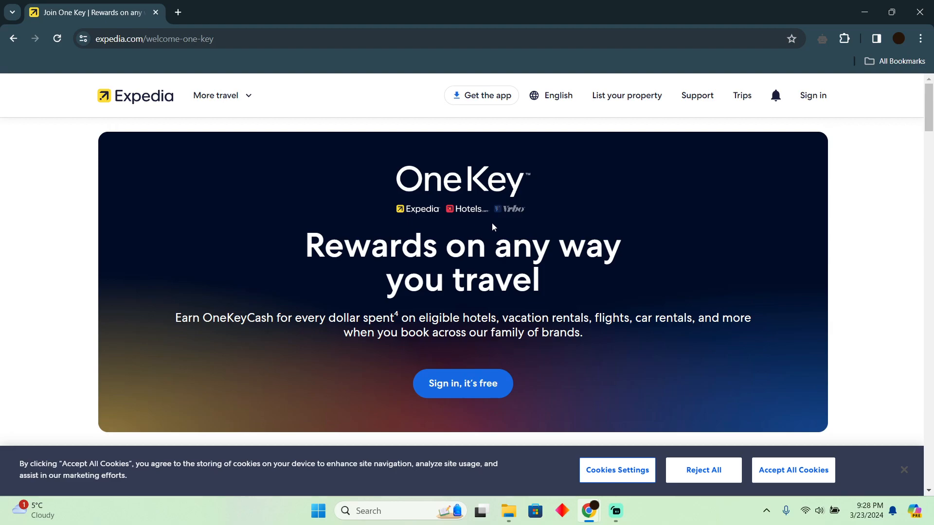
mouse_move(464, 280)
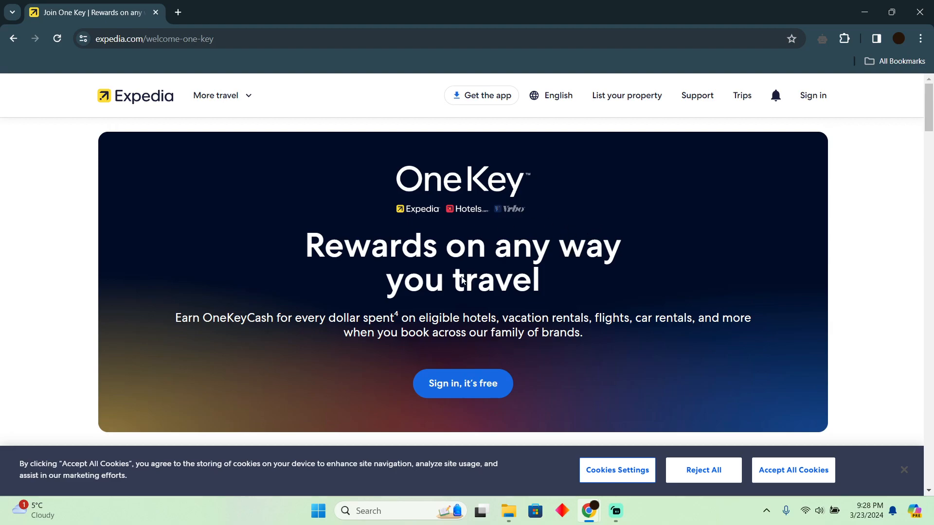
mouse_move(515, 253)
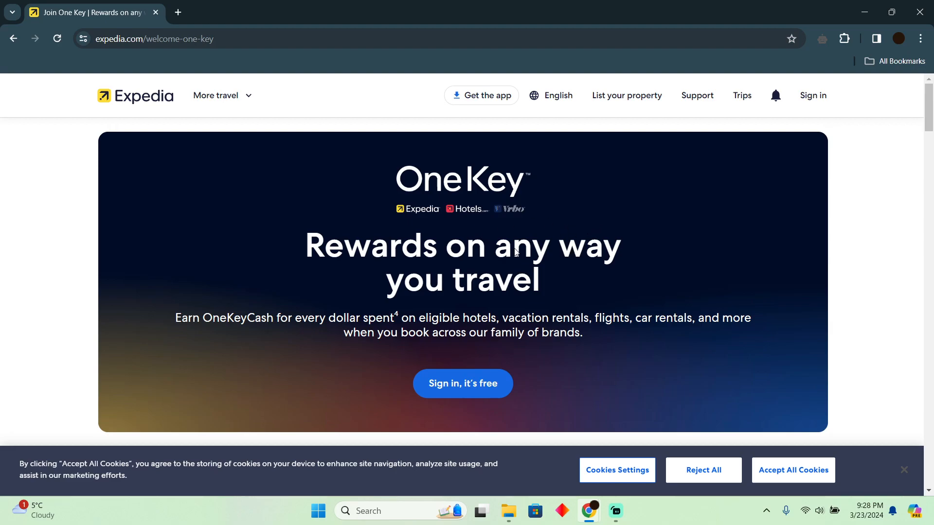